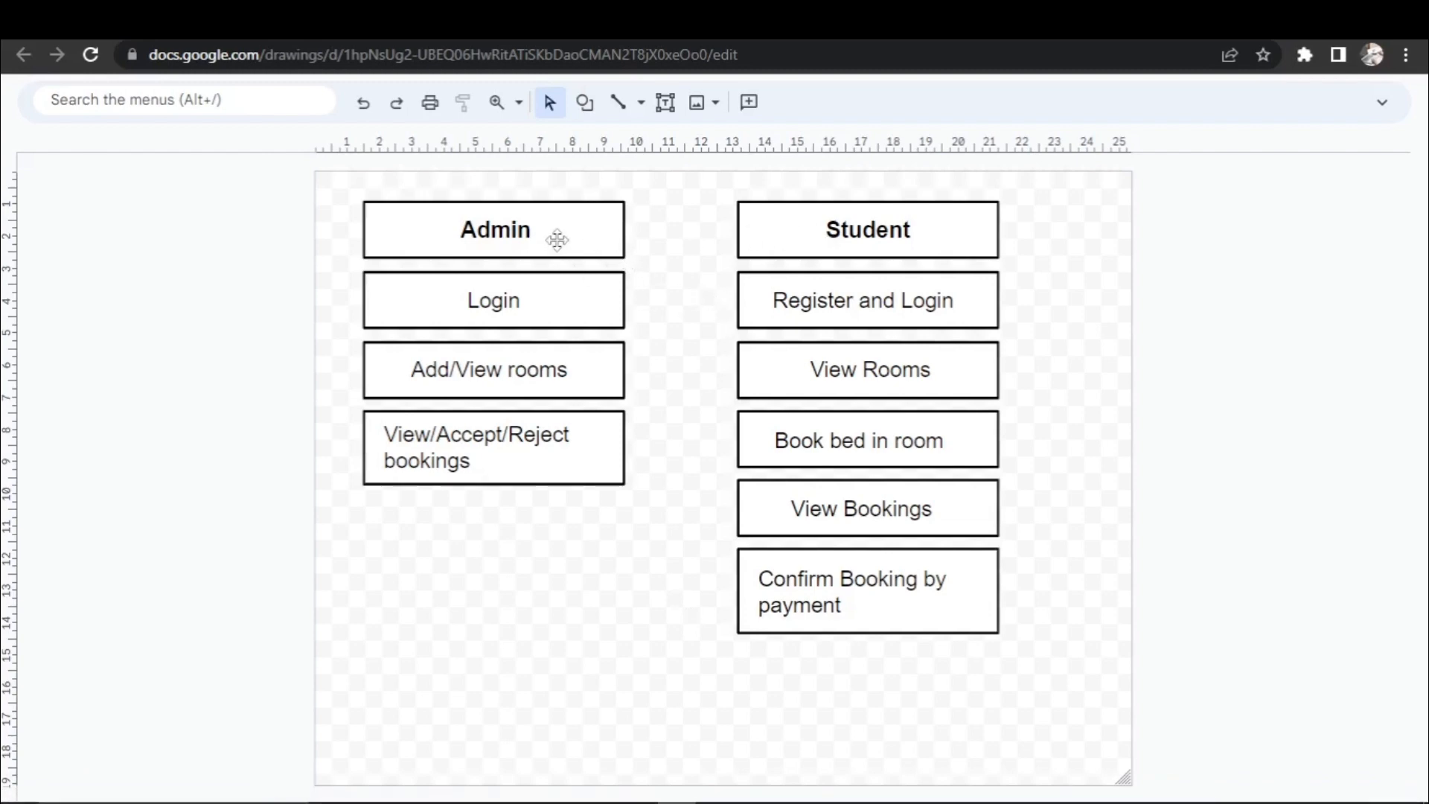
mouse_move(569, 229)
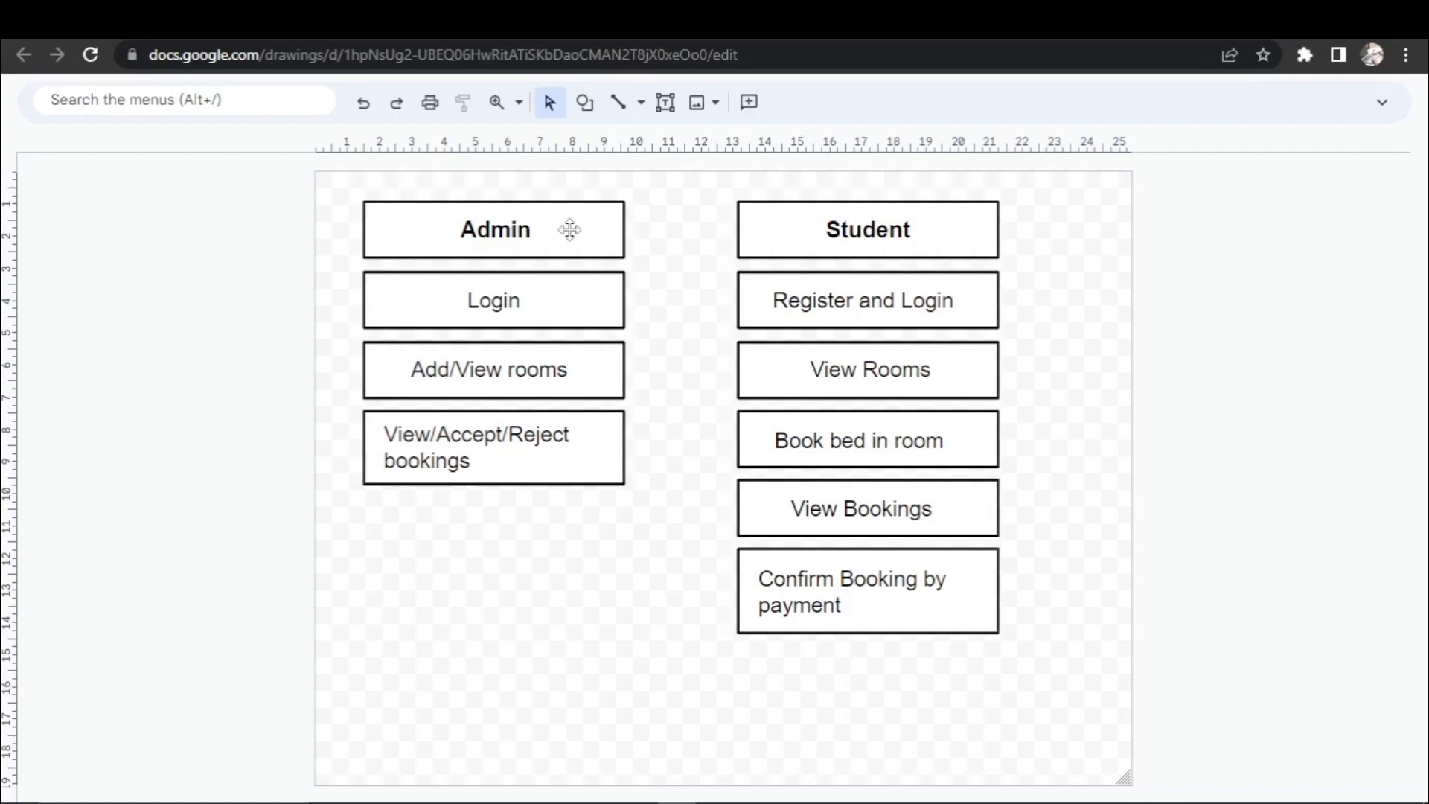
mouse_move(637, 225)
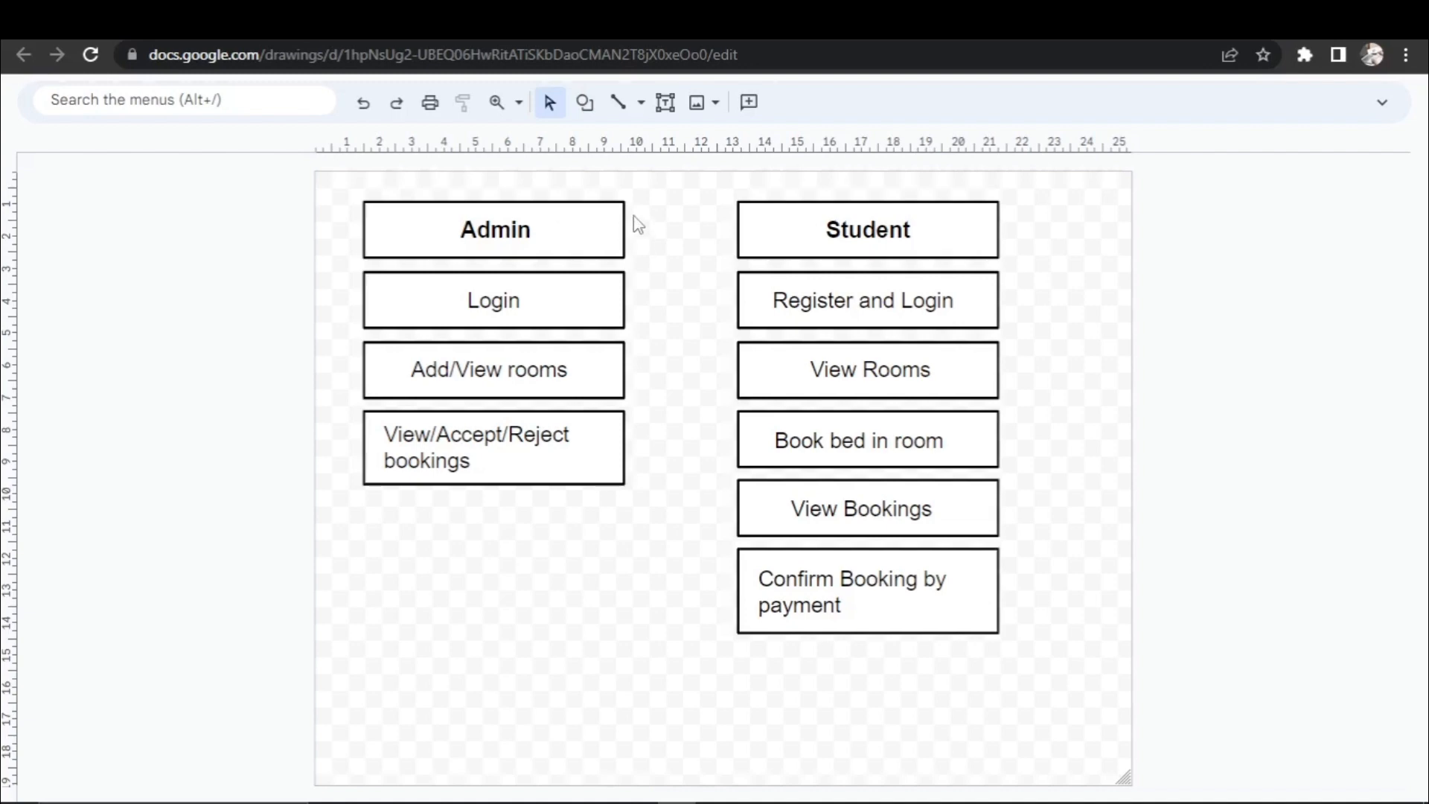
mouse_move(576, 351)
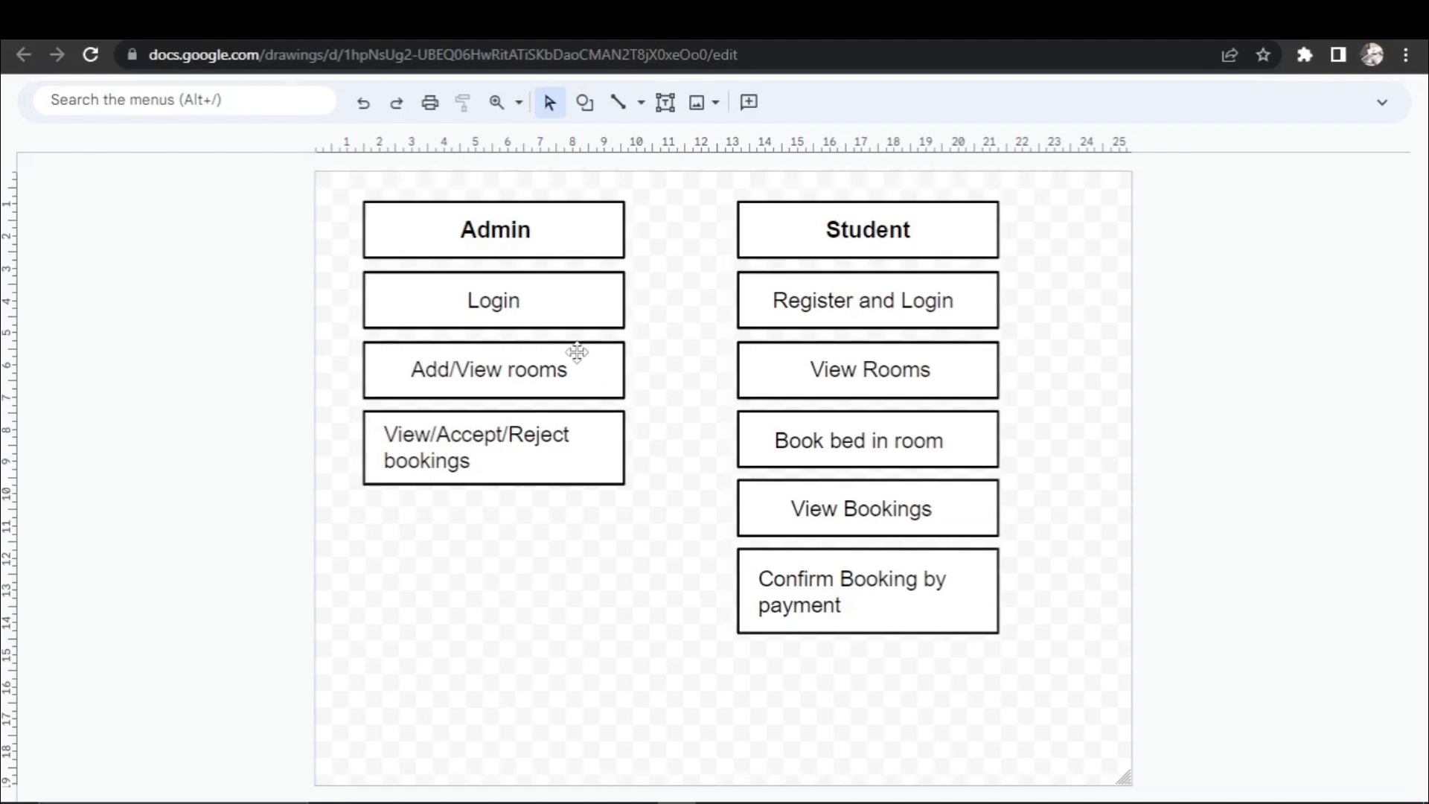
mouse_move(511, 406)
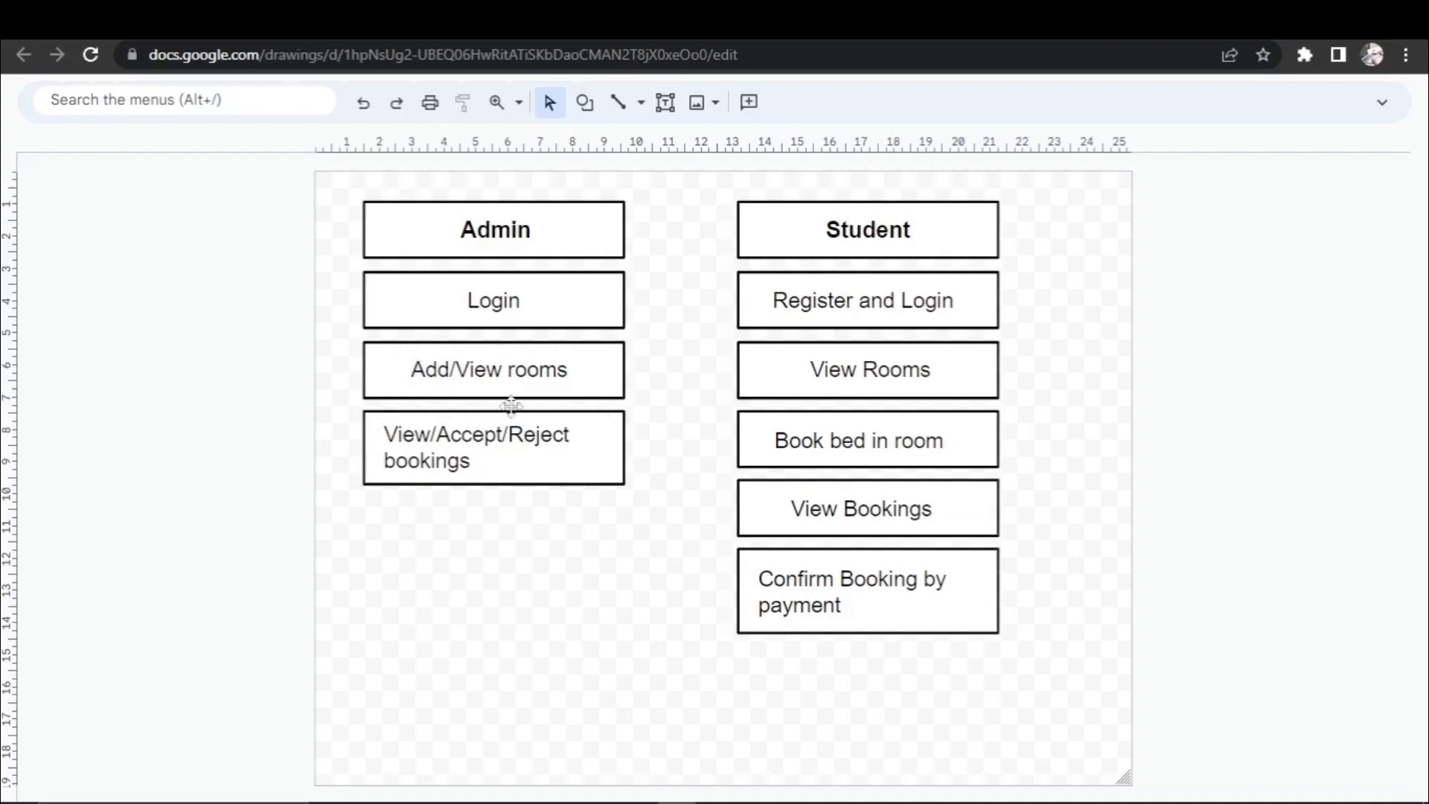
mouse_move(830, 326)
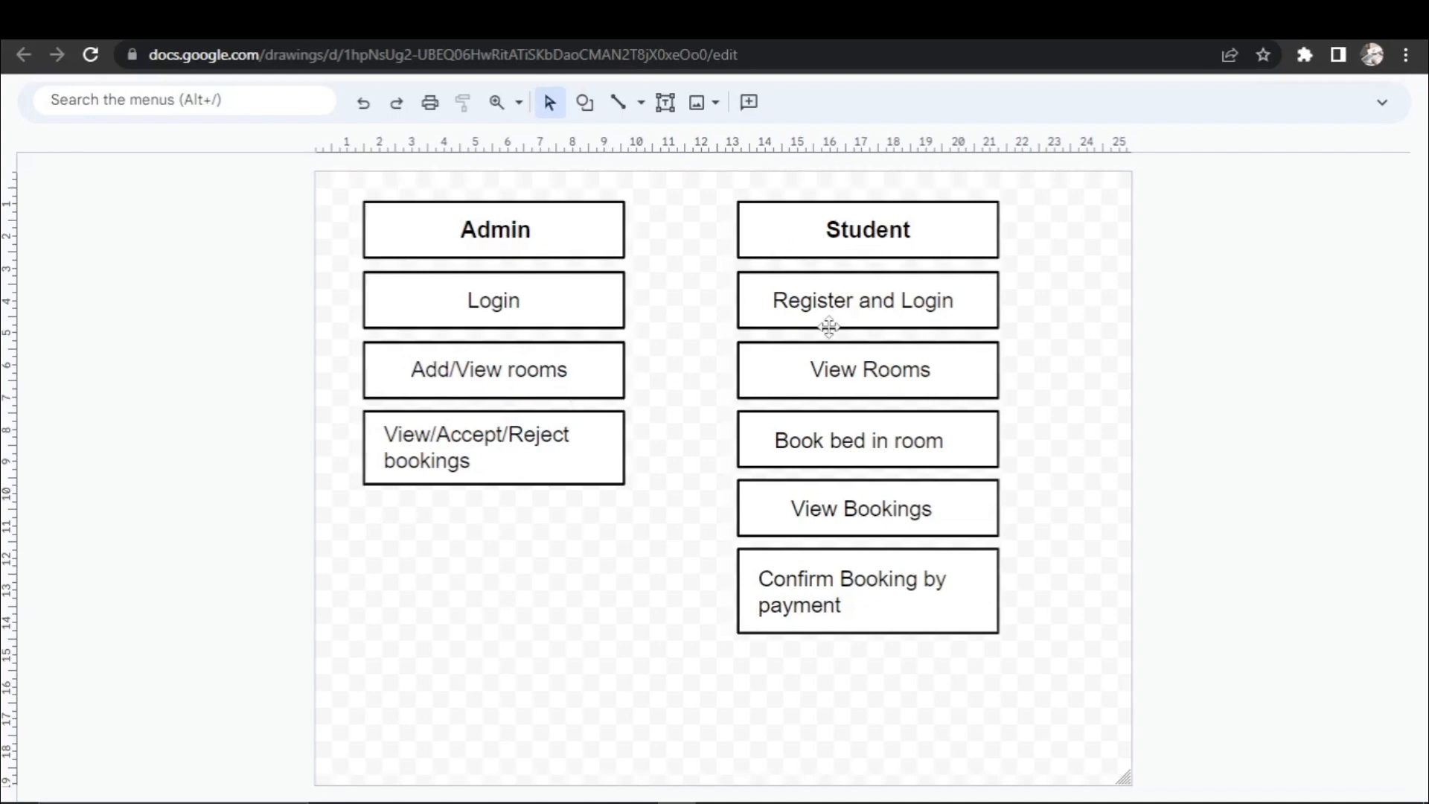
mouse_move(789, 380)
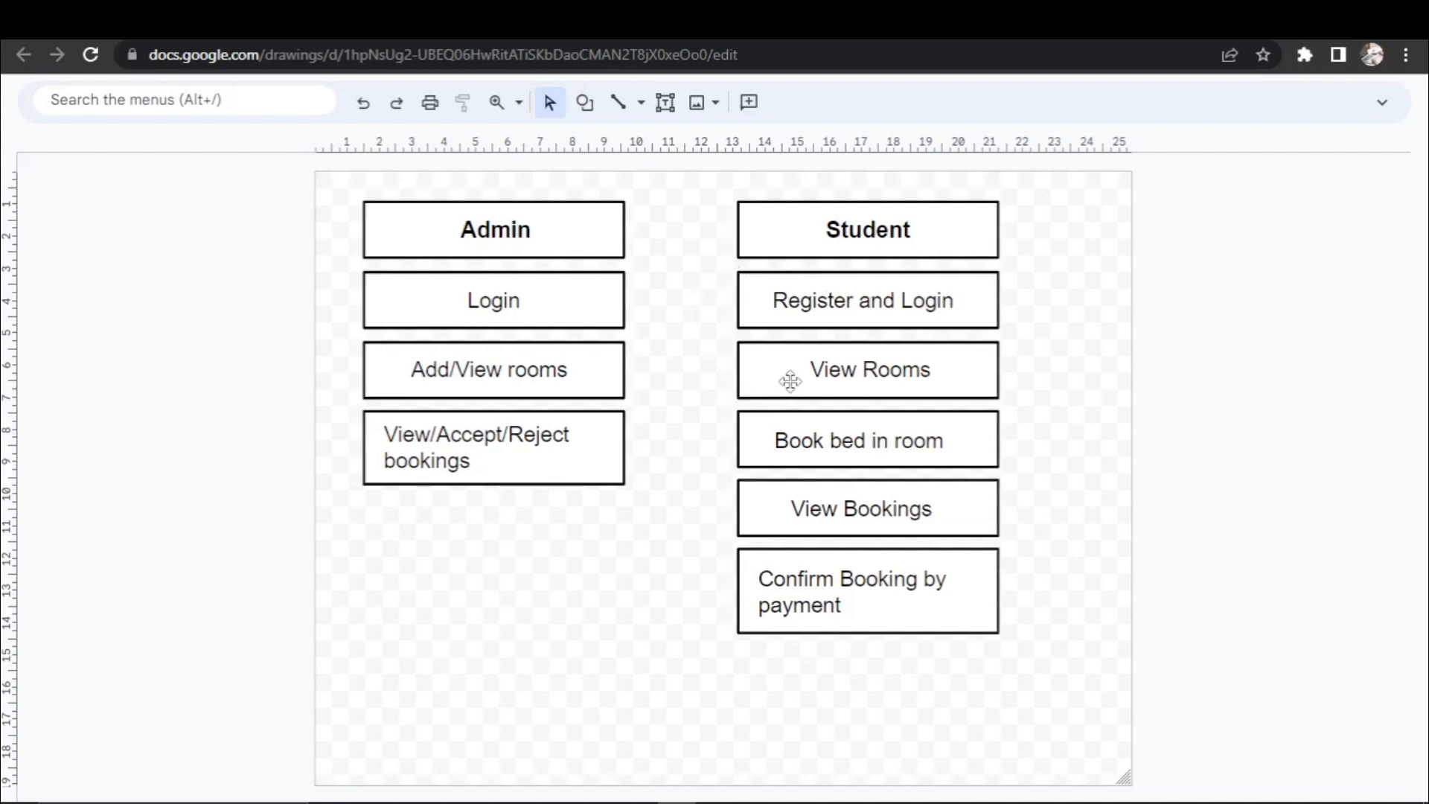
mouse_move(828, 450)
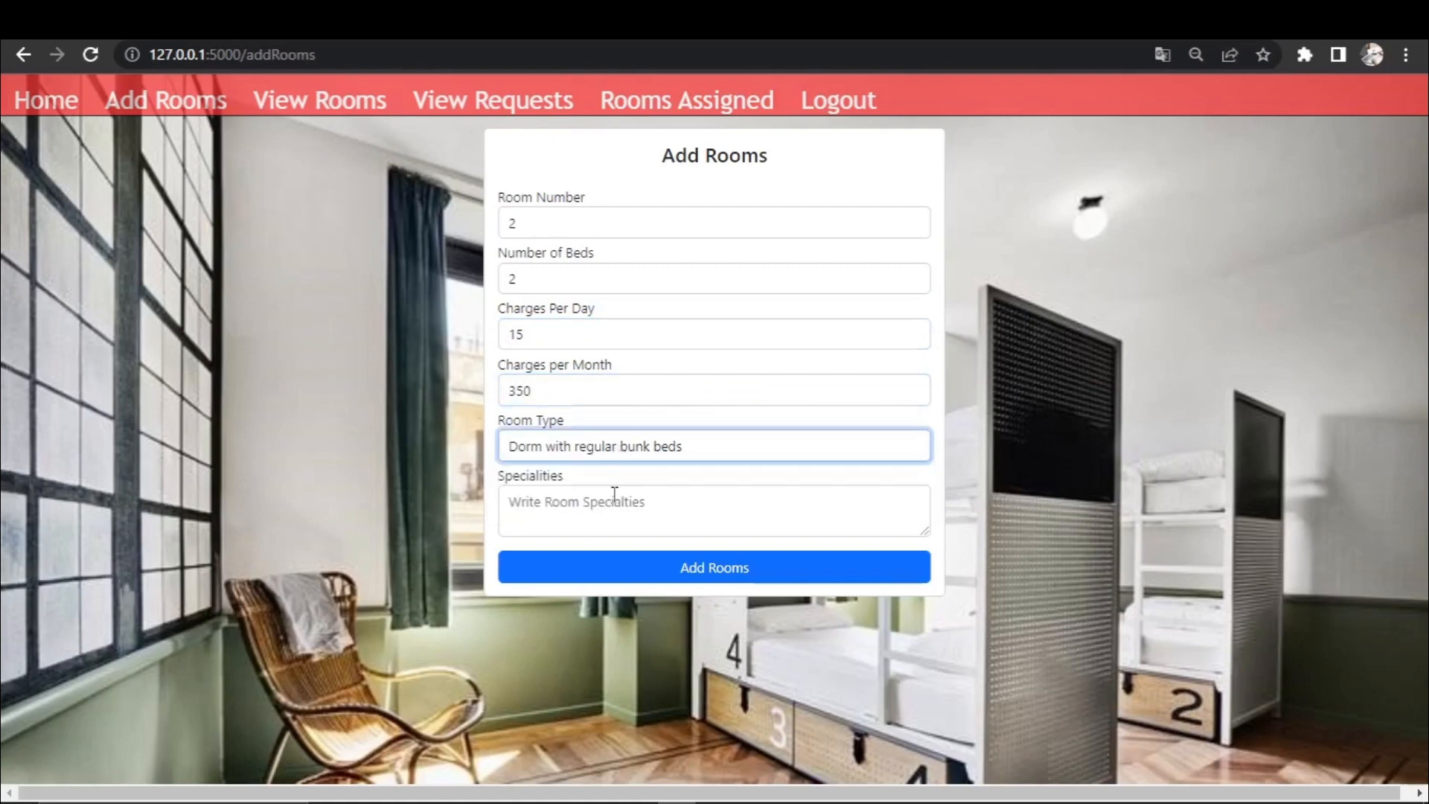
- Enter room 2's specialities as 'Attached bathroom, Lot of space' on the Add Rooms form
type("Attached bathroom, Lot of spac")
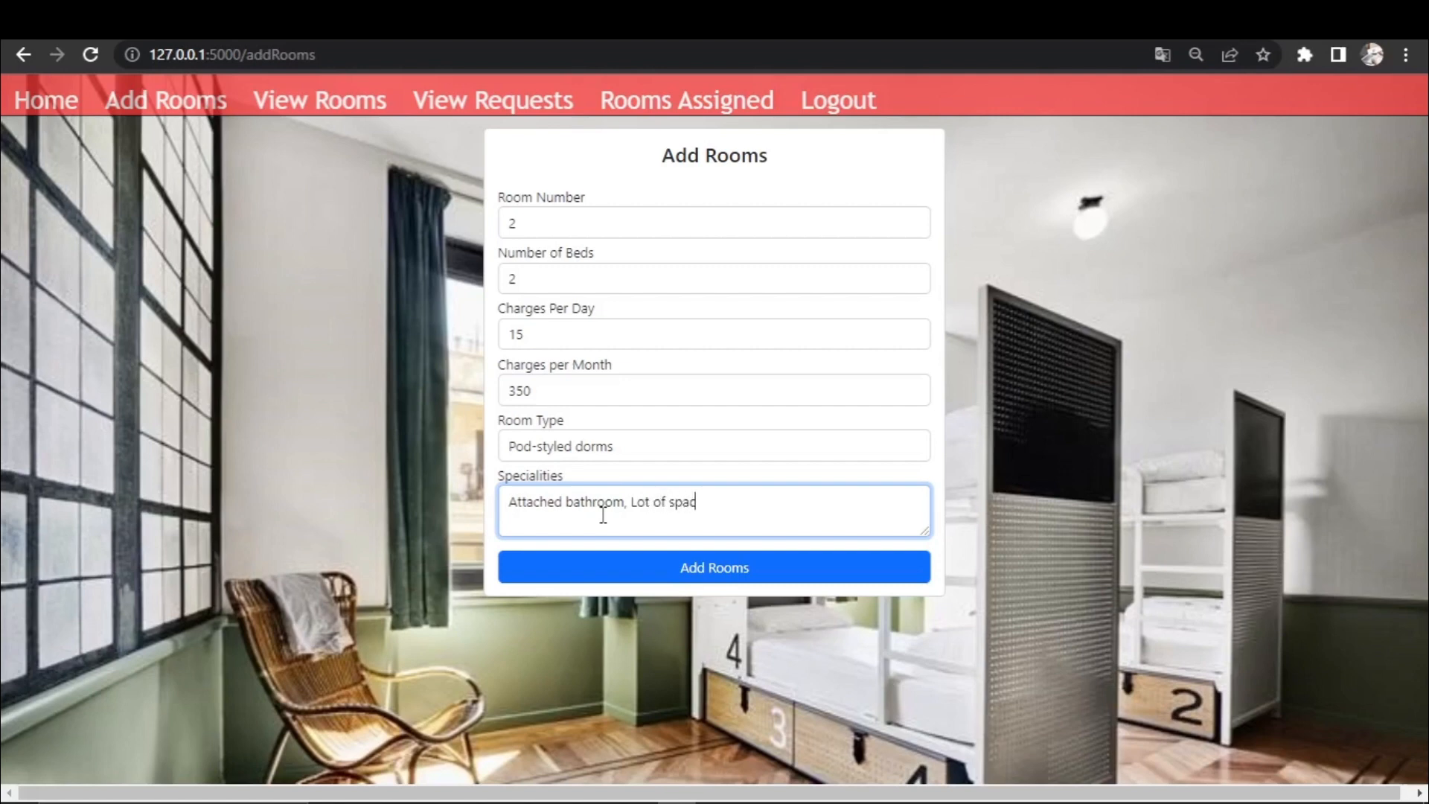
left_click(713, 568)
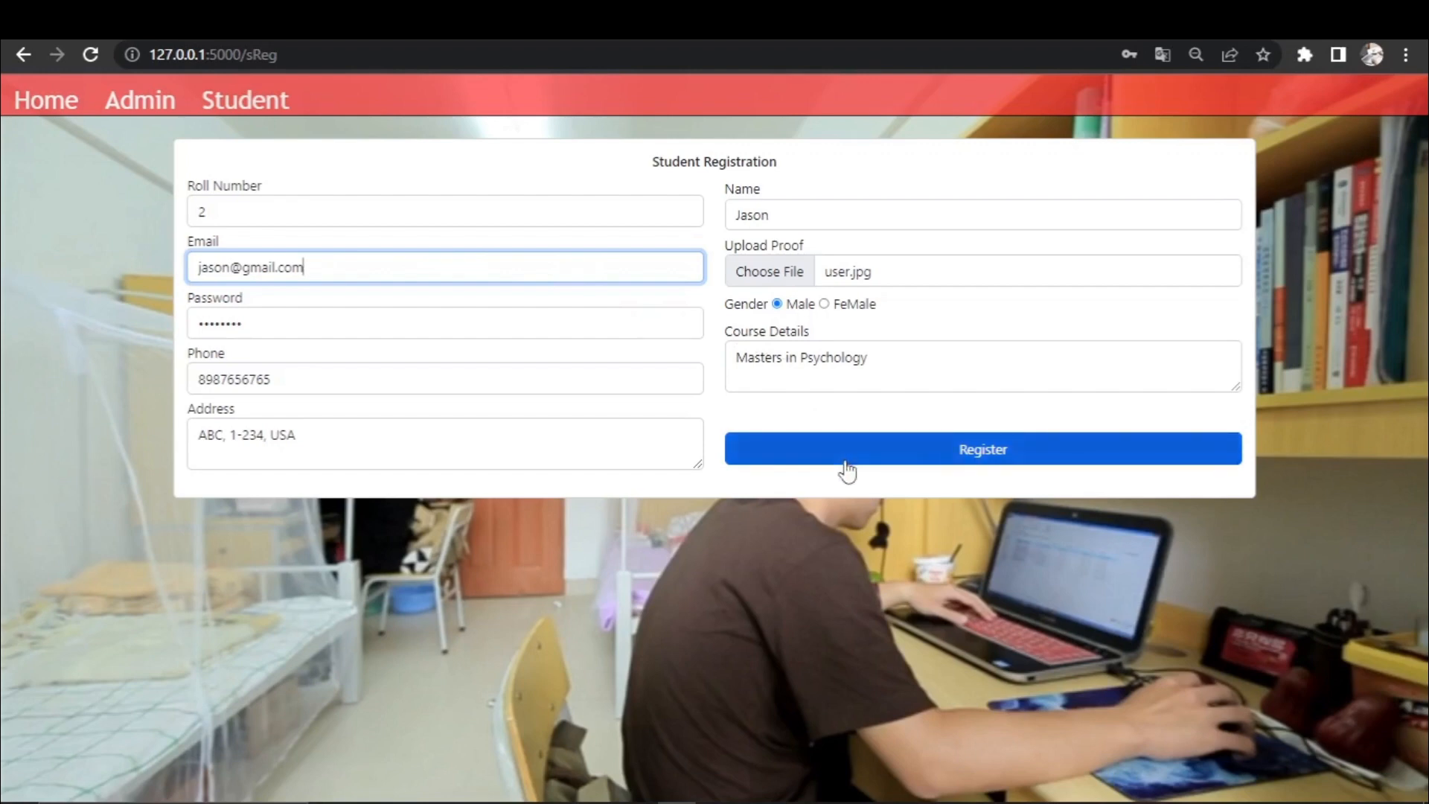
left_click(981, 448)
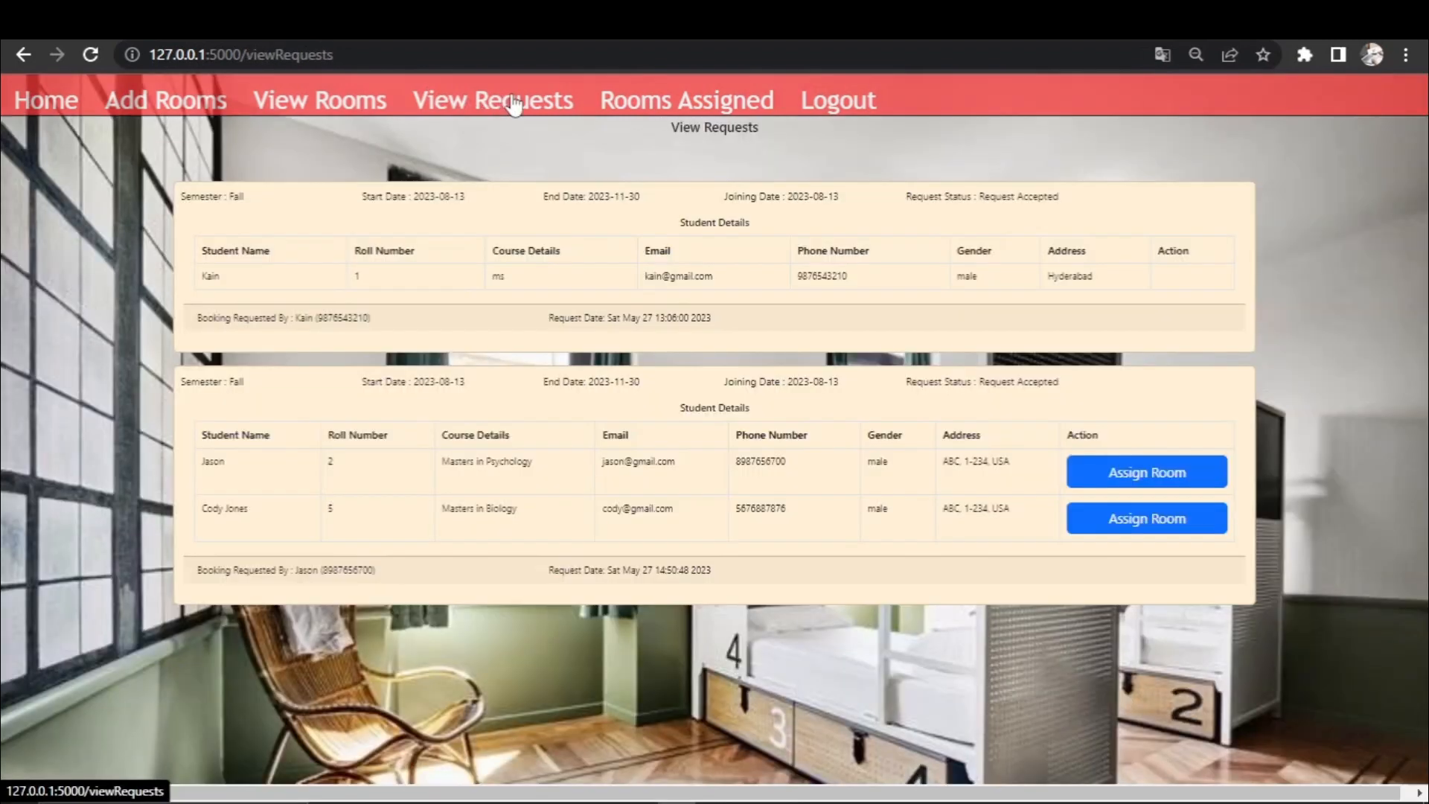
- Start assigning a room to Jason from his accepted fall-semester request
left_click(1147, 472)
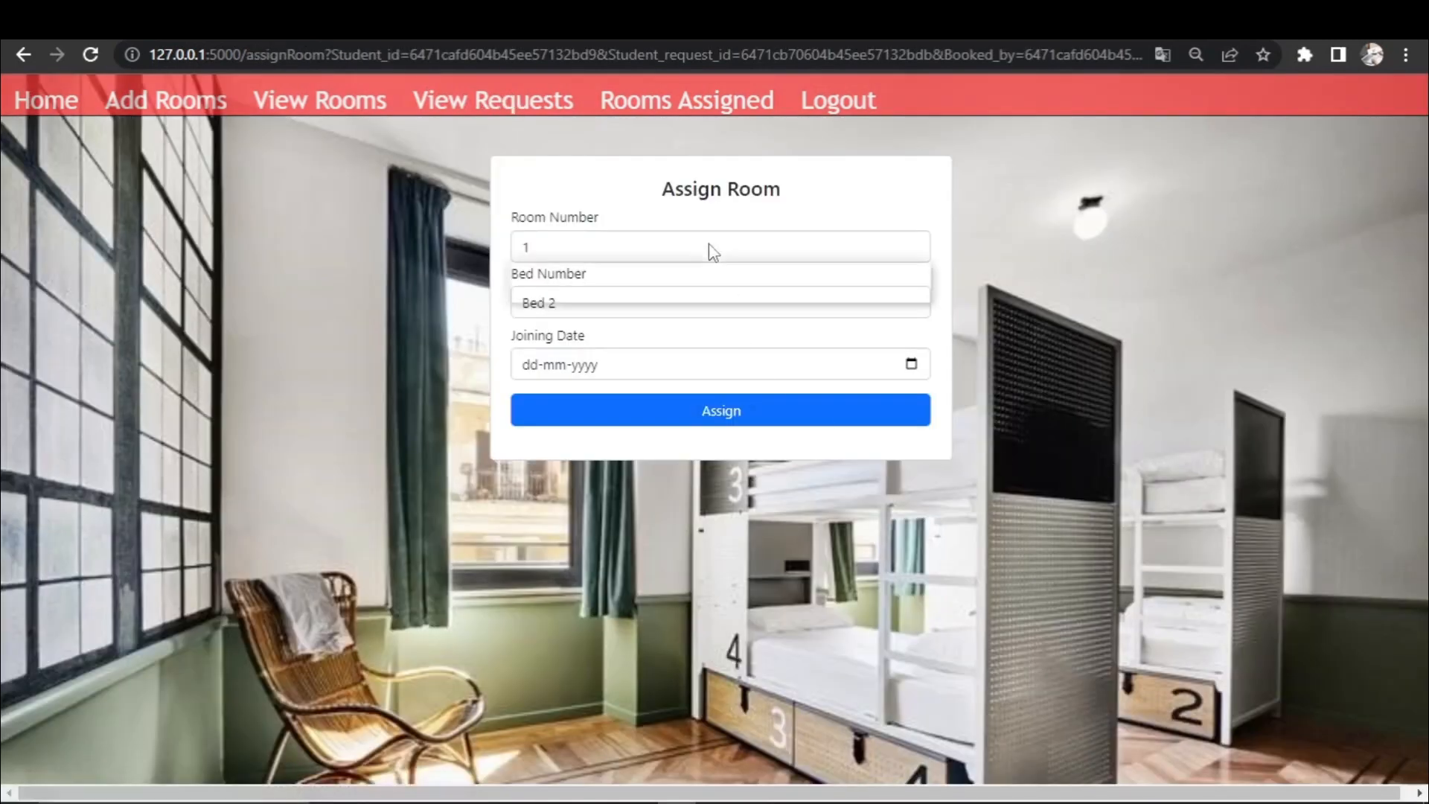
- Choose room 2 and bed 2 for the student in the Assign Room form
left_click(719, 411)
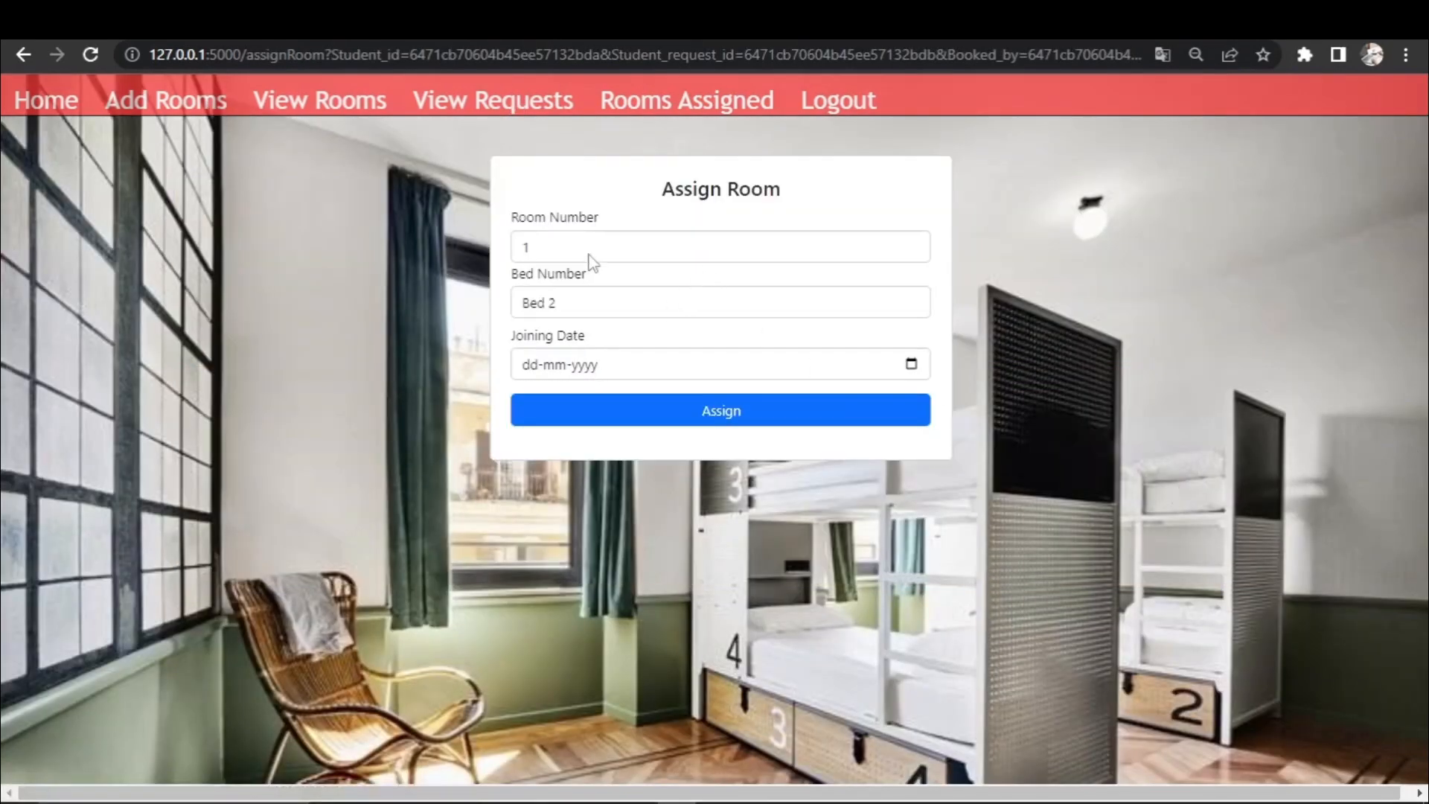
left_click(719, 411)
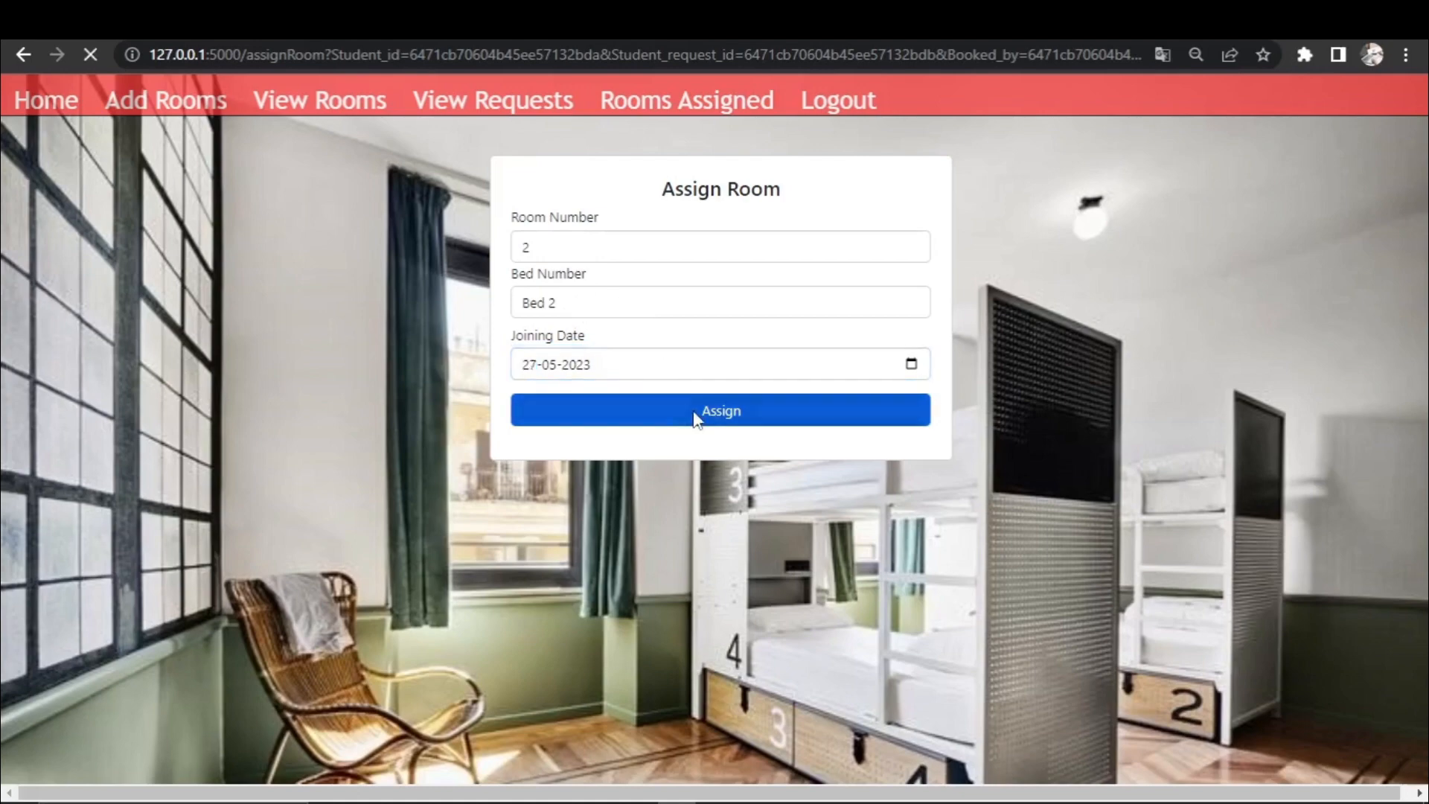
- Submit the assignment and return to View Requests after the Room Assigned To Student message
left_click(719, 411)
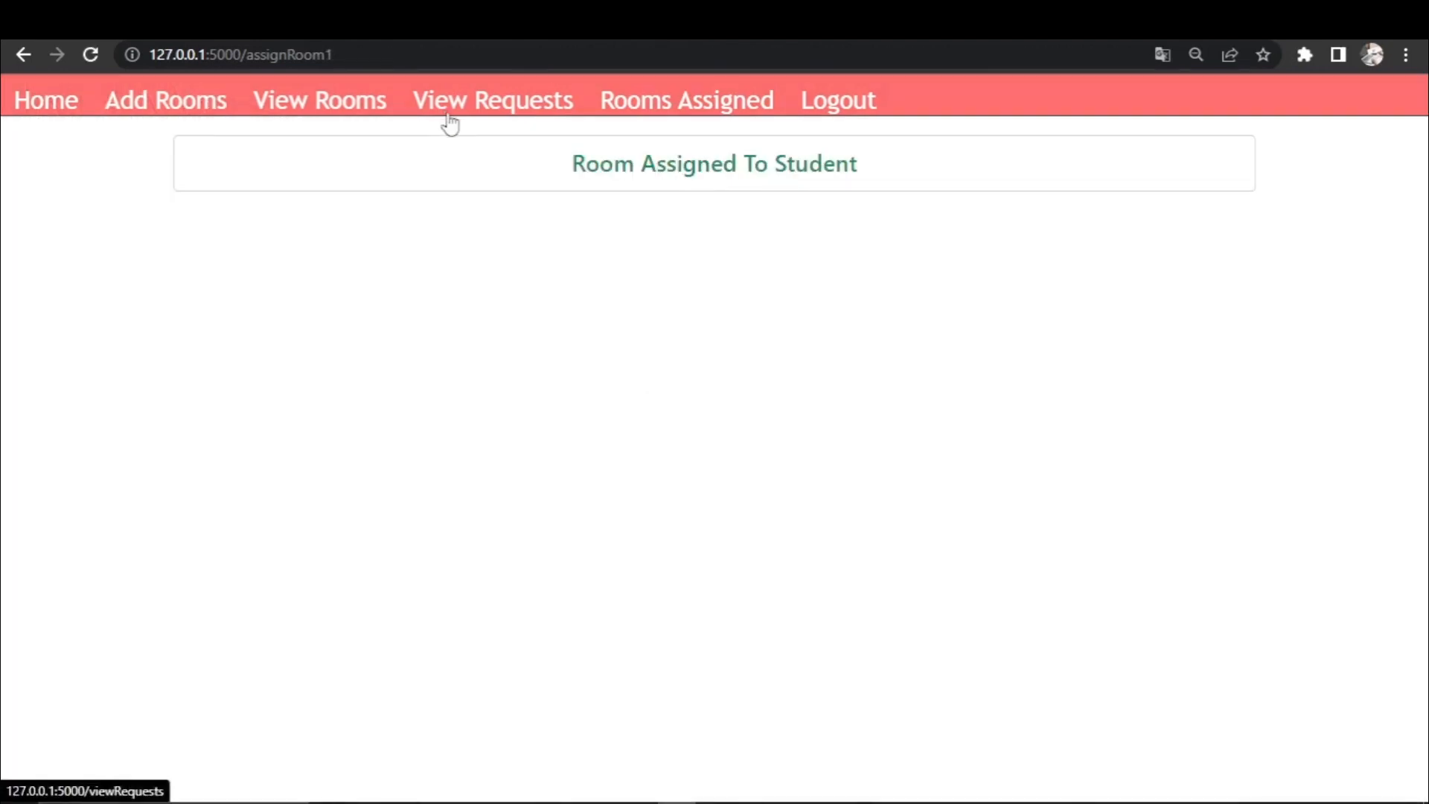
left_click(685, 99)
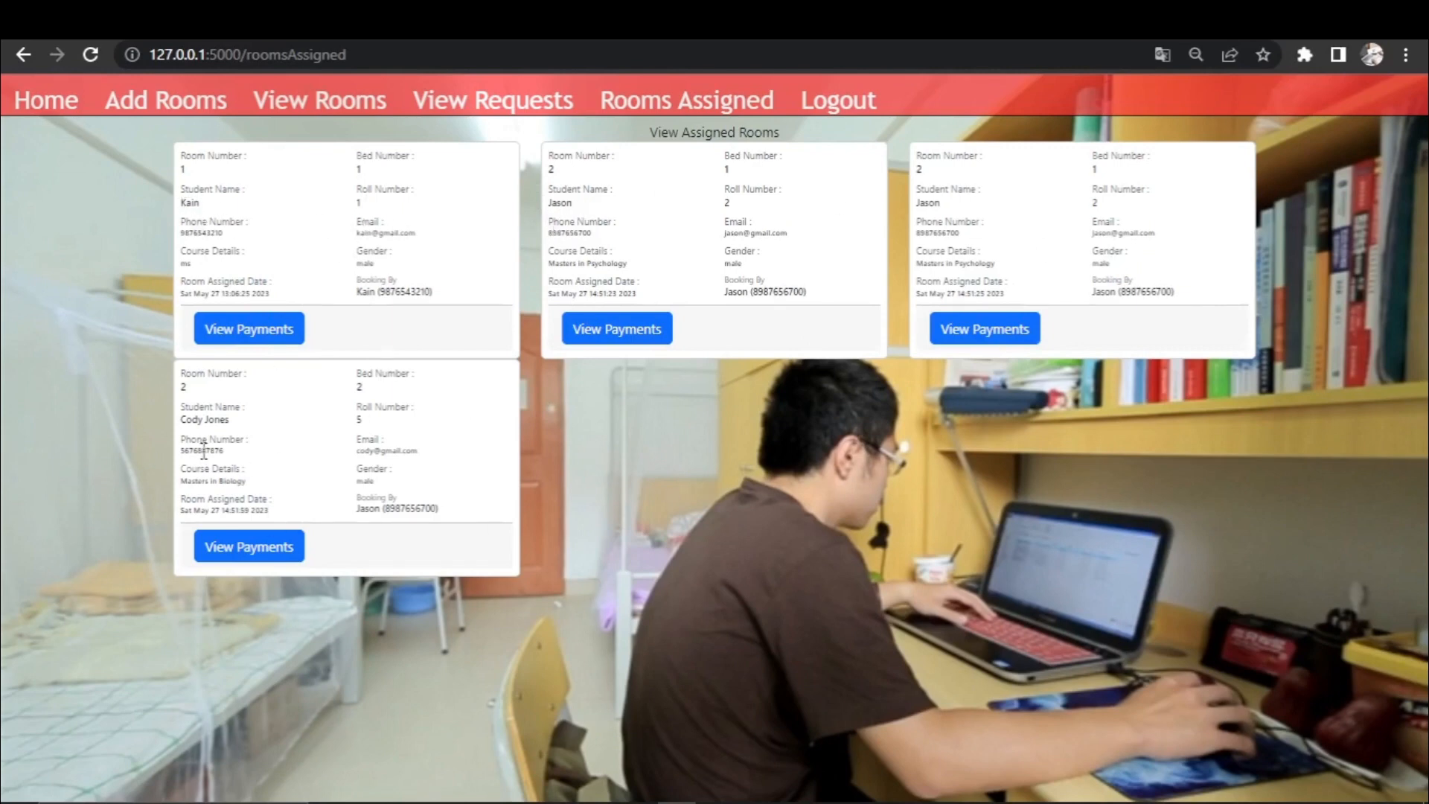